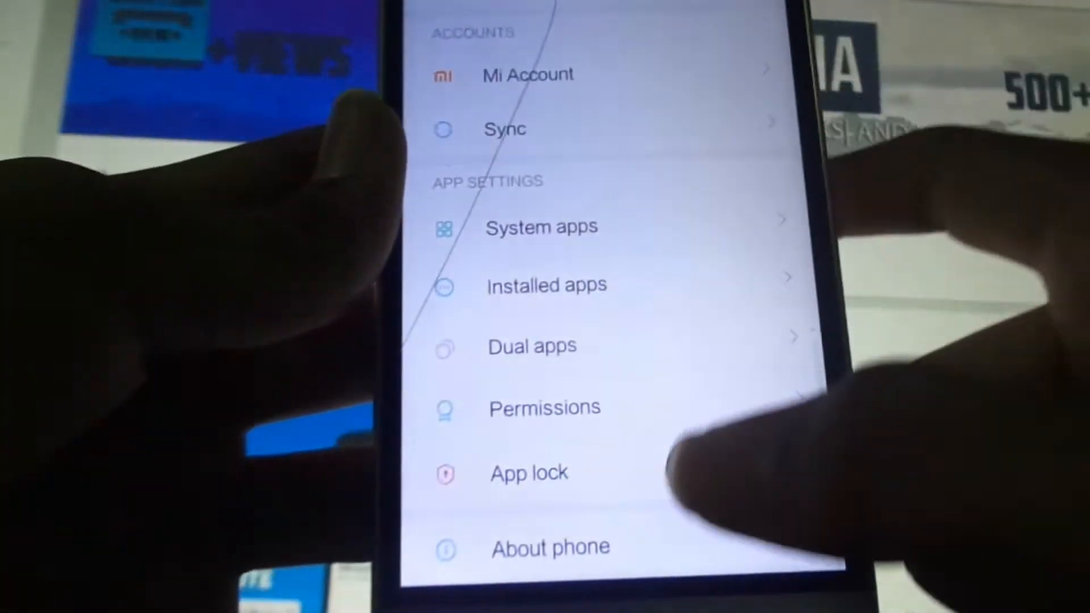
Show the About phone page with MIUI version 9.7.8.28 Beta.
left_click(549, 548)
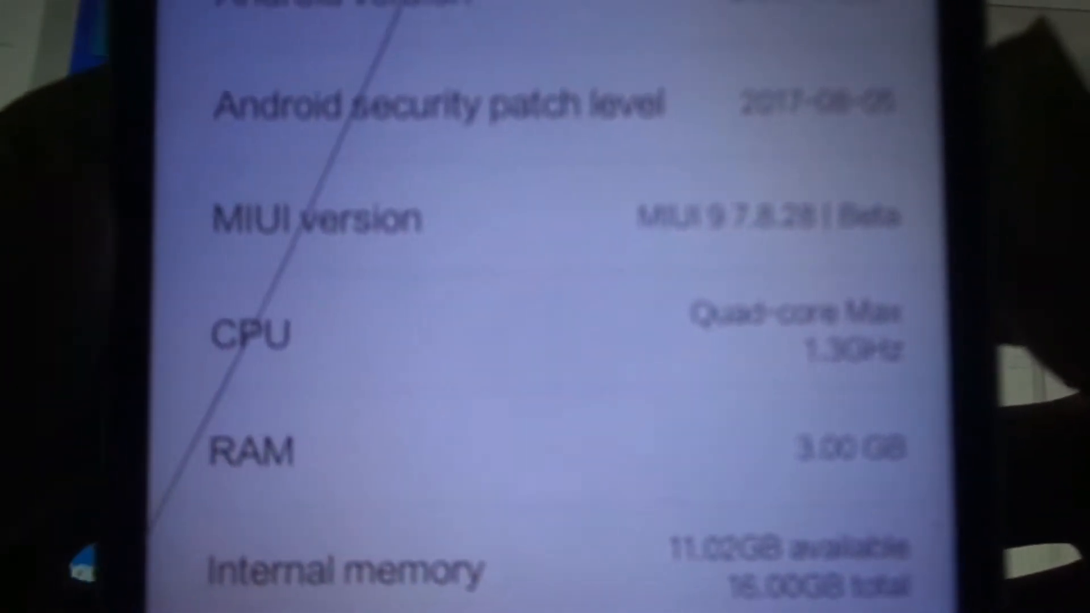
scroll("down", 3)
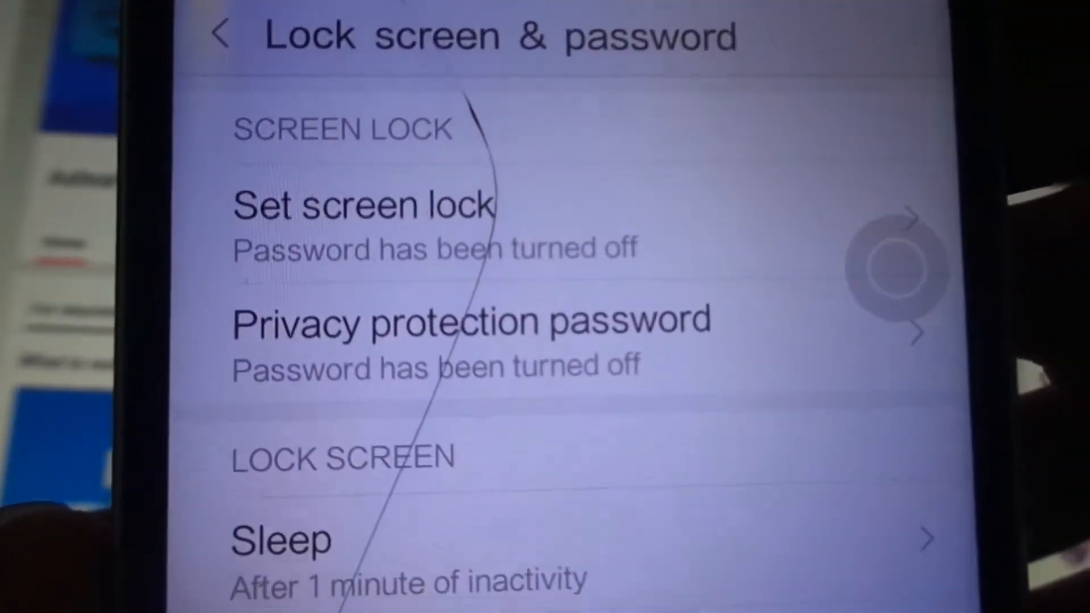
Scroll through the Lock screen & password options with screen lock turned off.
scroll("down", 3)
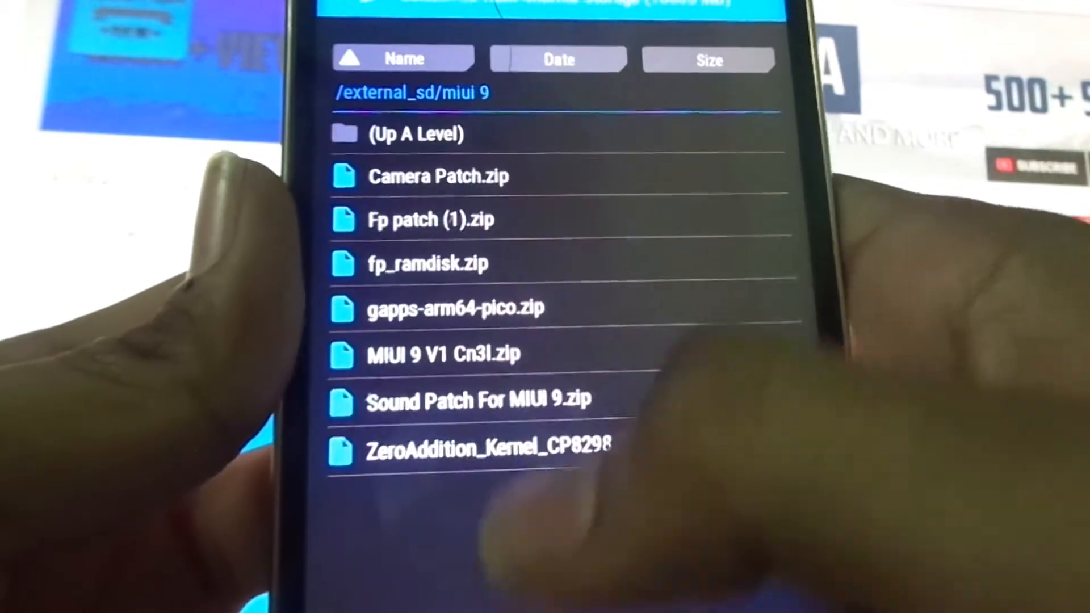
Select gapps-arm64-pico.zip in /external_sd/miui 9 for flashing.
left_click(426, 265)
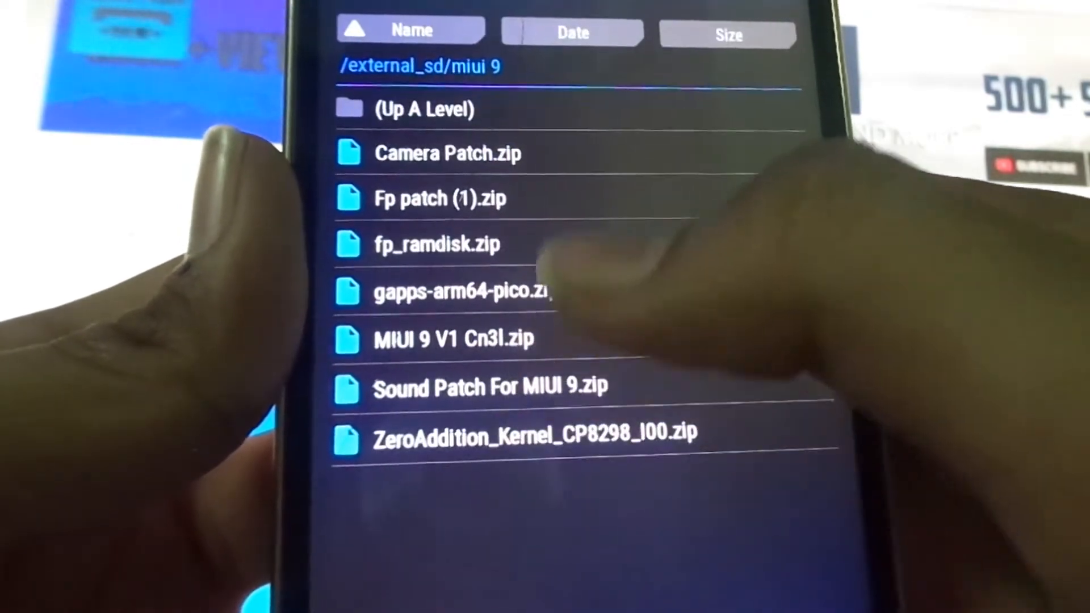
left_click(462, 292)
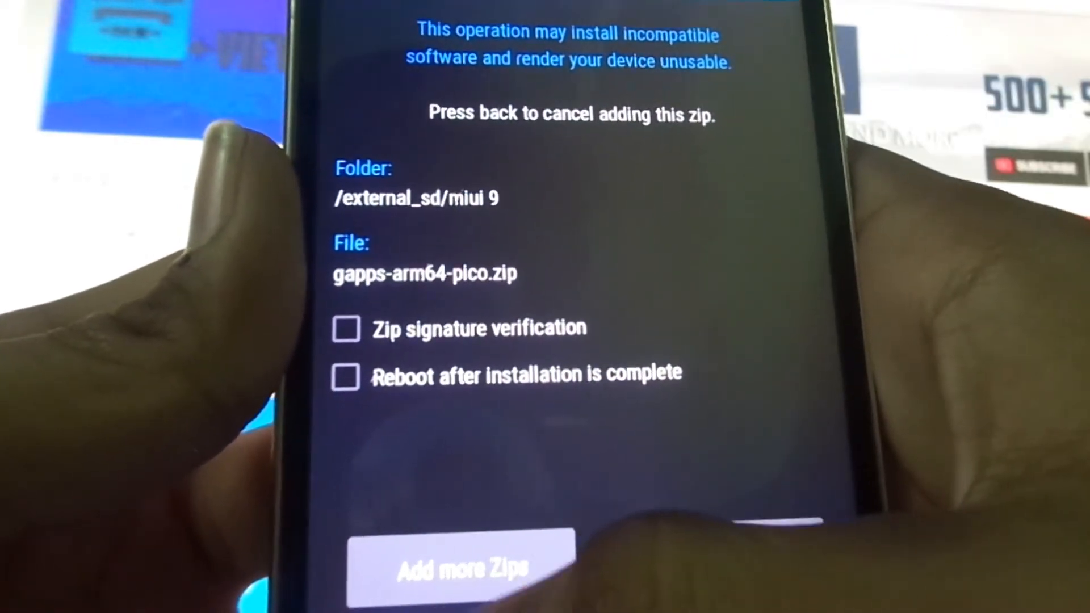